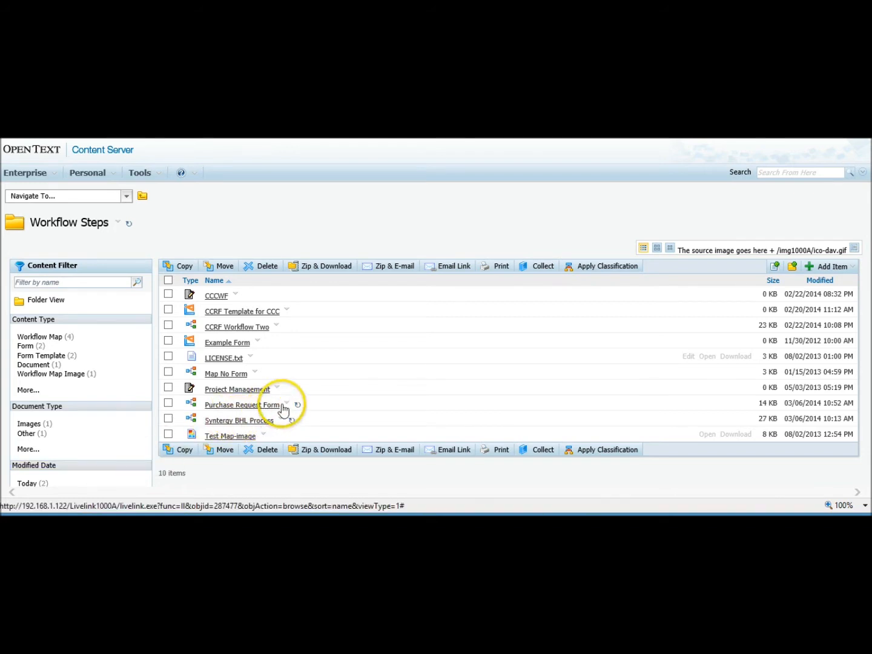
Step: Open the Purchase Request Form workflow map from Workflow Steps
left_click(284, 404)
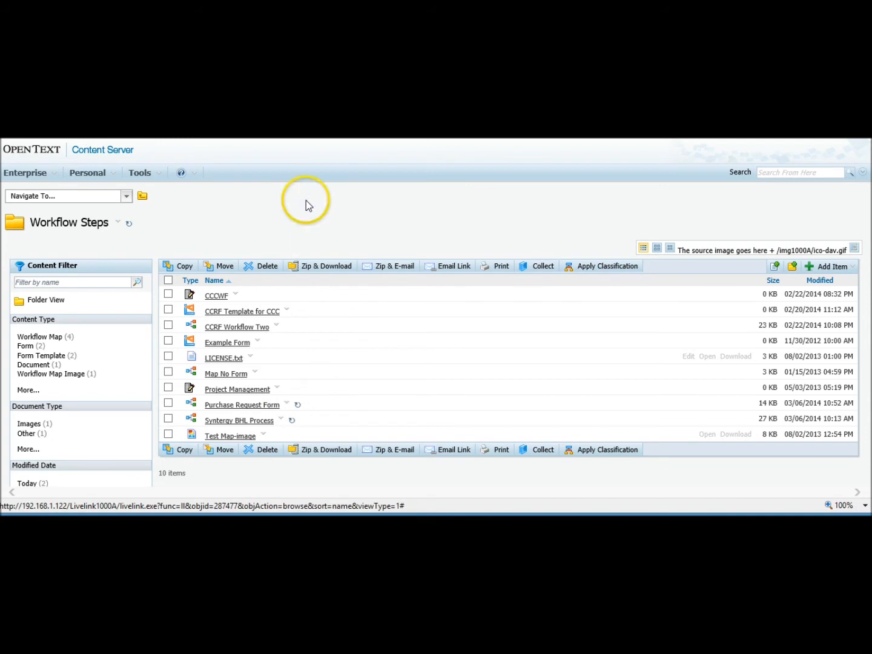
left_click(242, 404)
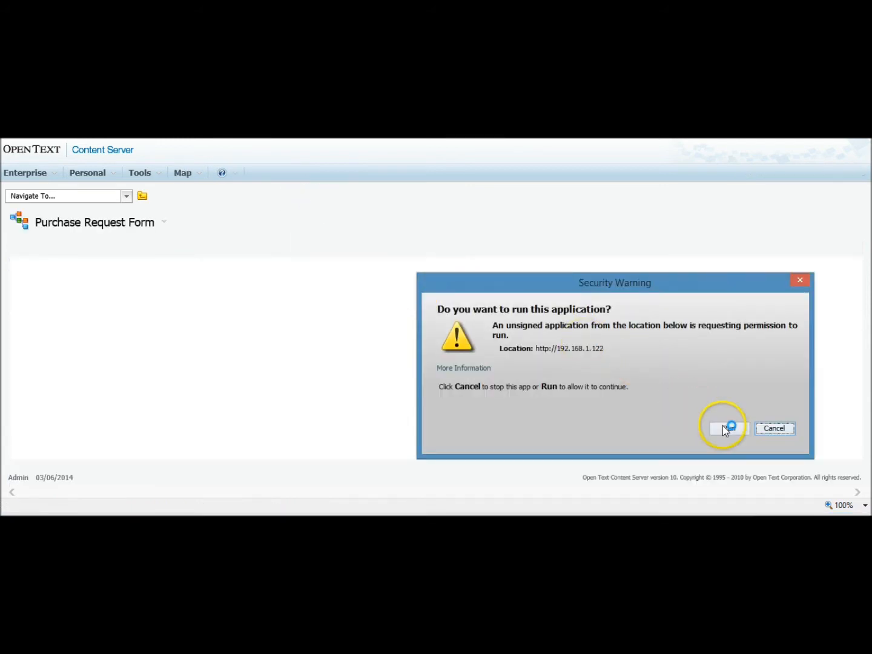
Step: Allow the unsigned map viewer application to run on the Security Warning
left_click(726, 428)
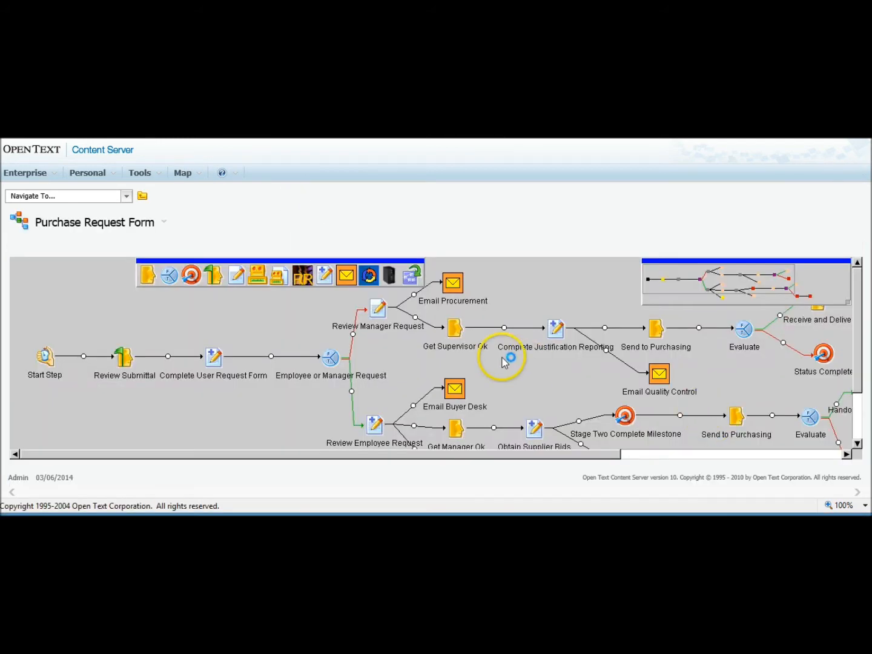
mouse_move(453, 330)
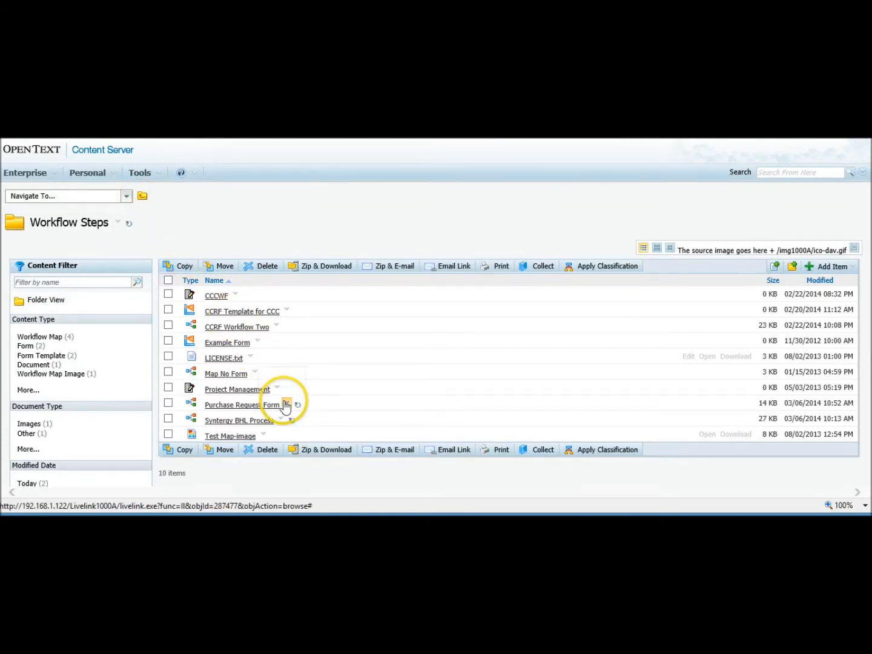
mouse_move(287, 405)
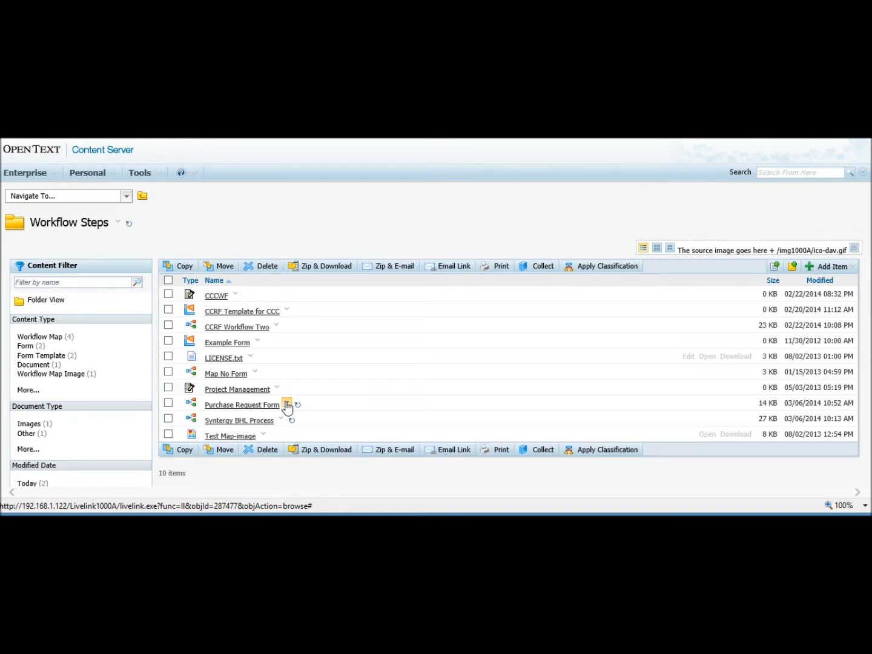
Step: Open the Purchase Request Form function menu in Workflow Steps
left_click(287, 404)
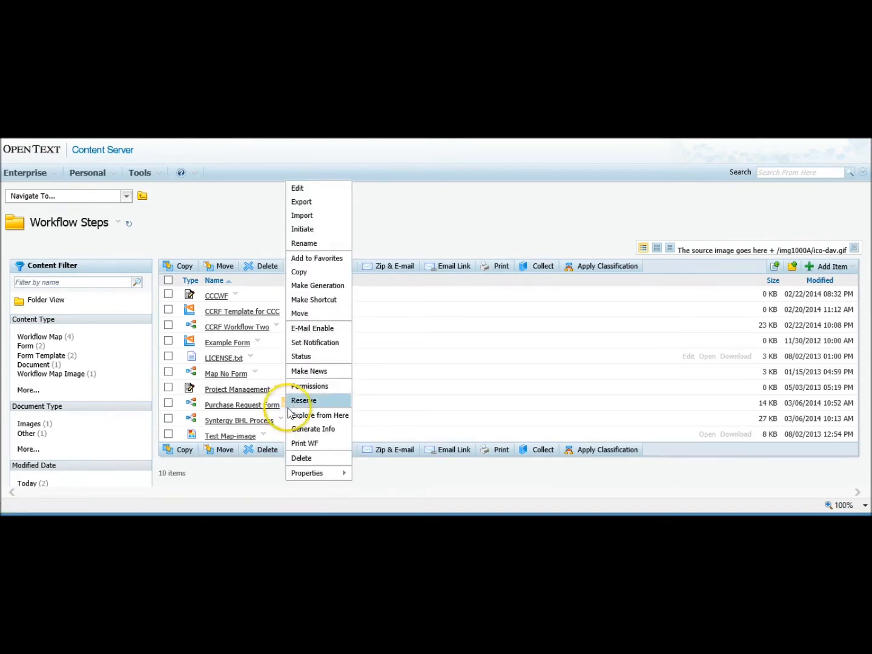
mouse_move(311, 443)
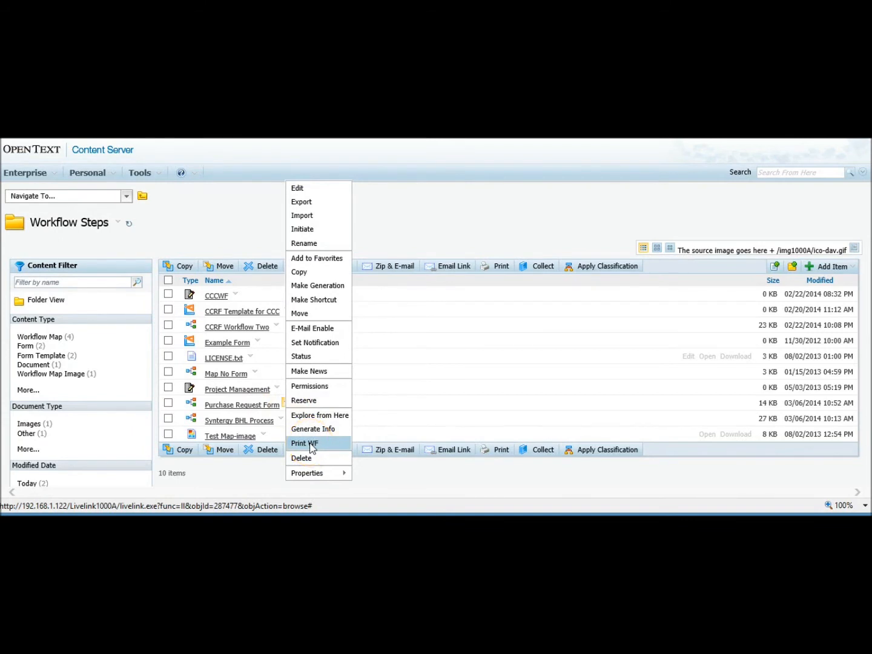
Step: Print the Purchase Request Form map as a 72 DPI image
left_click(304, 443)
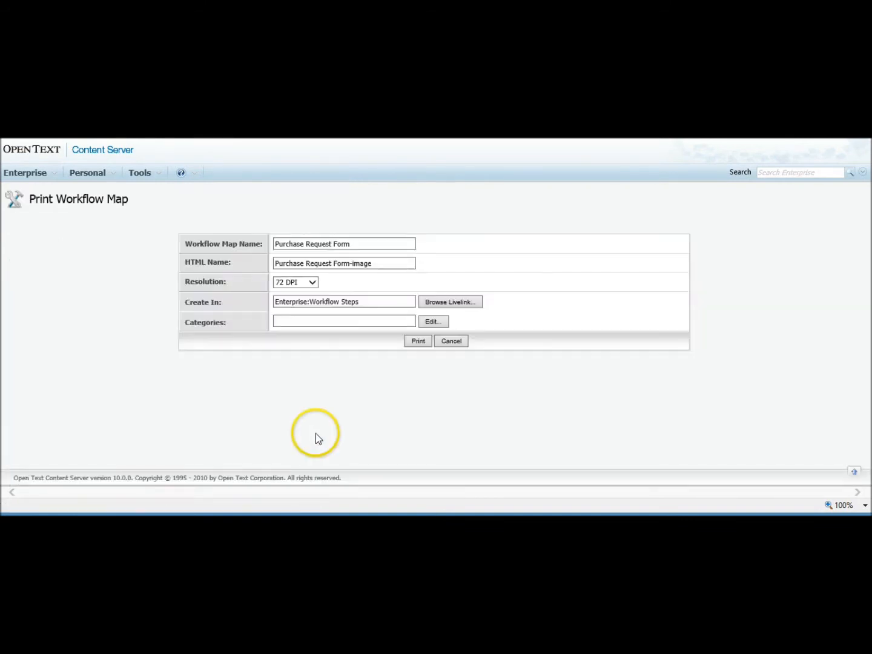
left_click(350, 243)
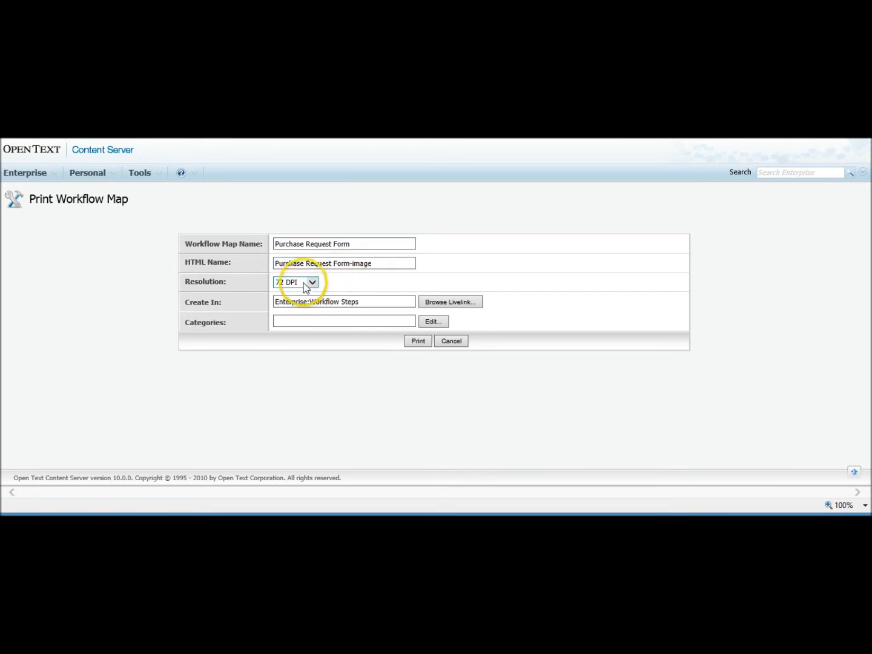
left_click(309, 282)
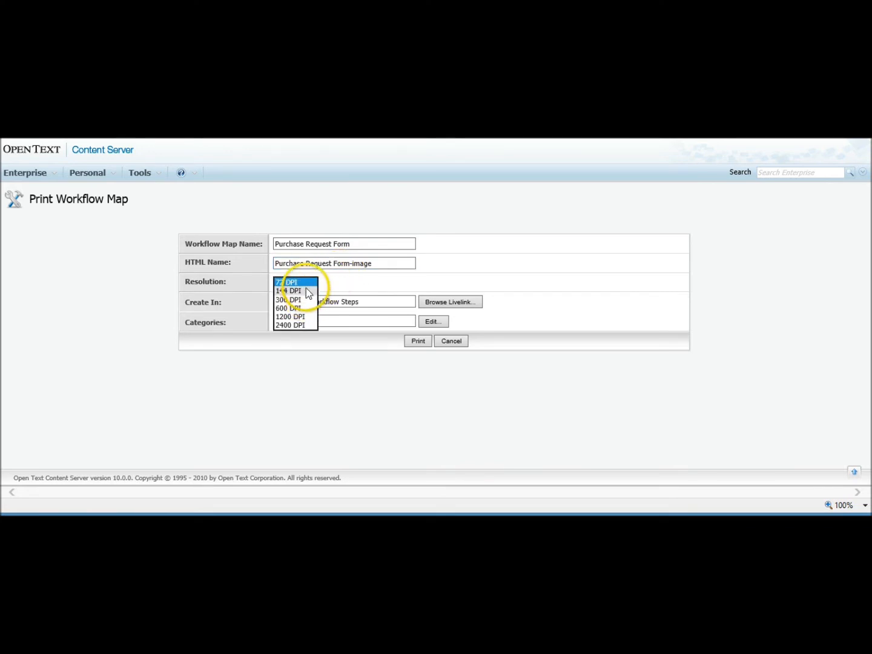
mouse_move(315, 296)
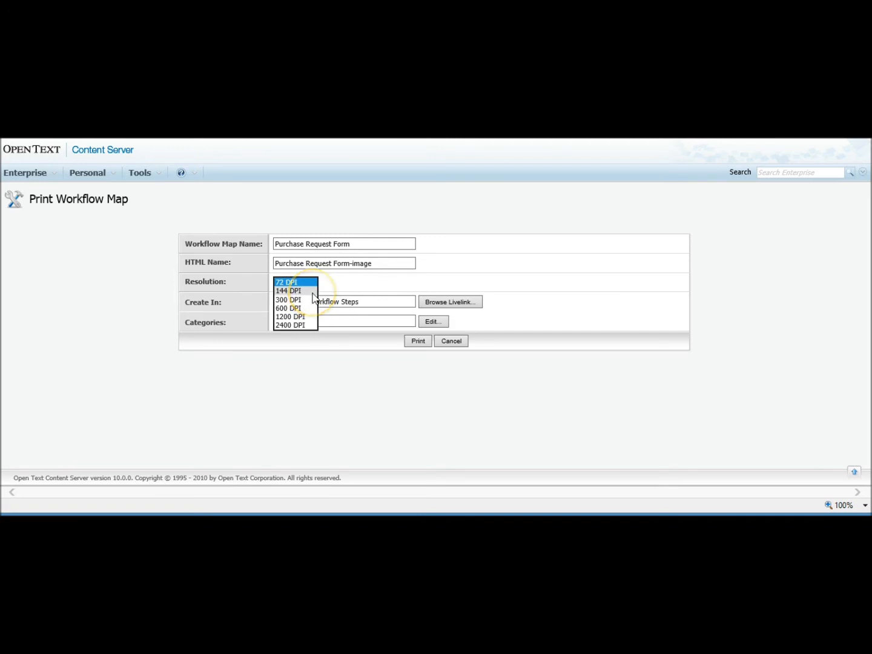
mouse_move(343, 284)
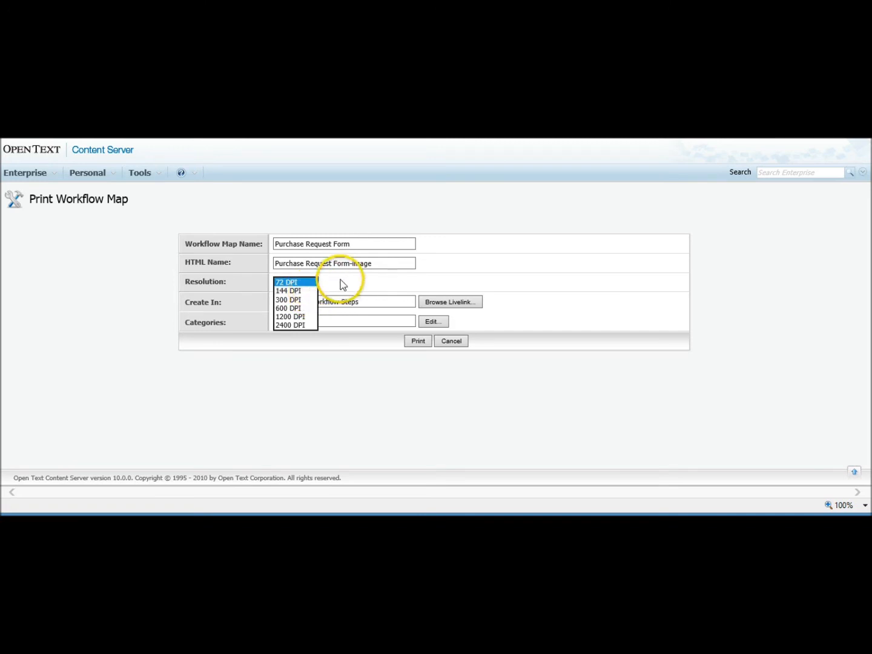
left_click(287, 282)
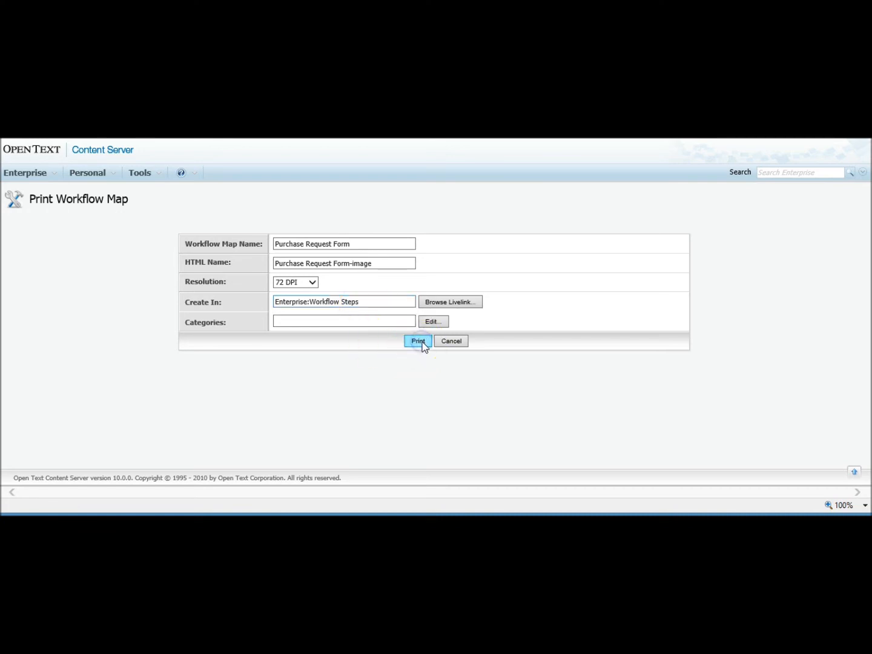
left_click(418, 340)
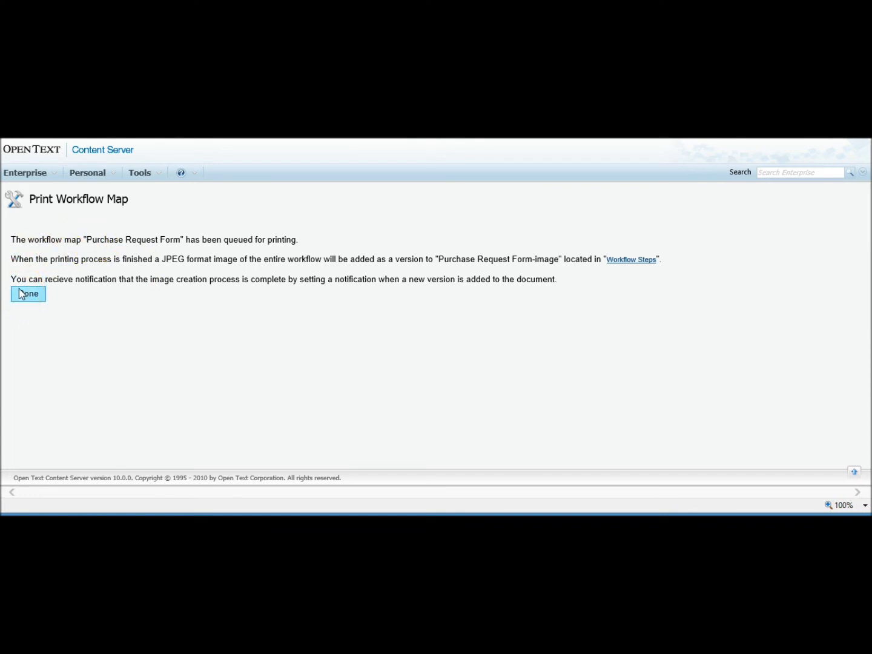
Step: Dismiss the Print Workflow Map confirmation with Done to view the map image
left_click(28, 293)
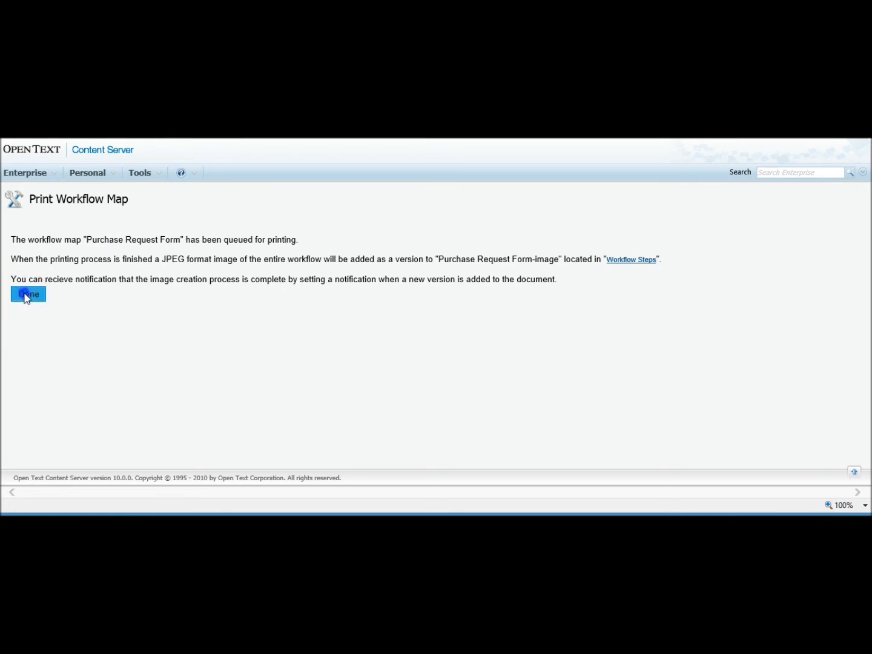
left_click(28, 294)
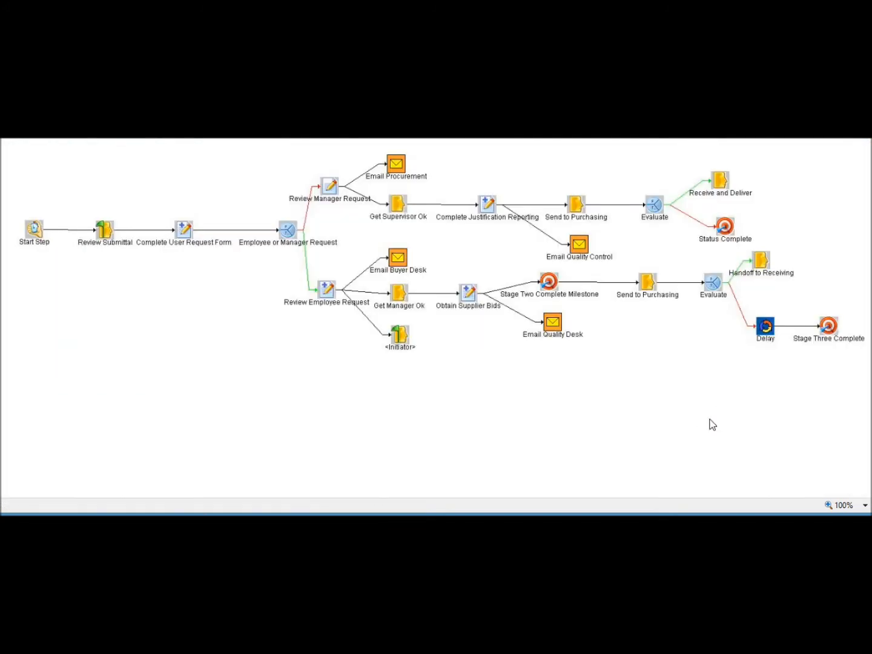
Step: Return to Workflow Steps and confirm Purchase Request Form-image is listed
left_click(591, 391)
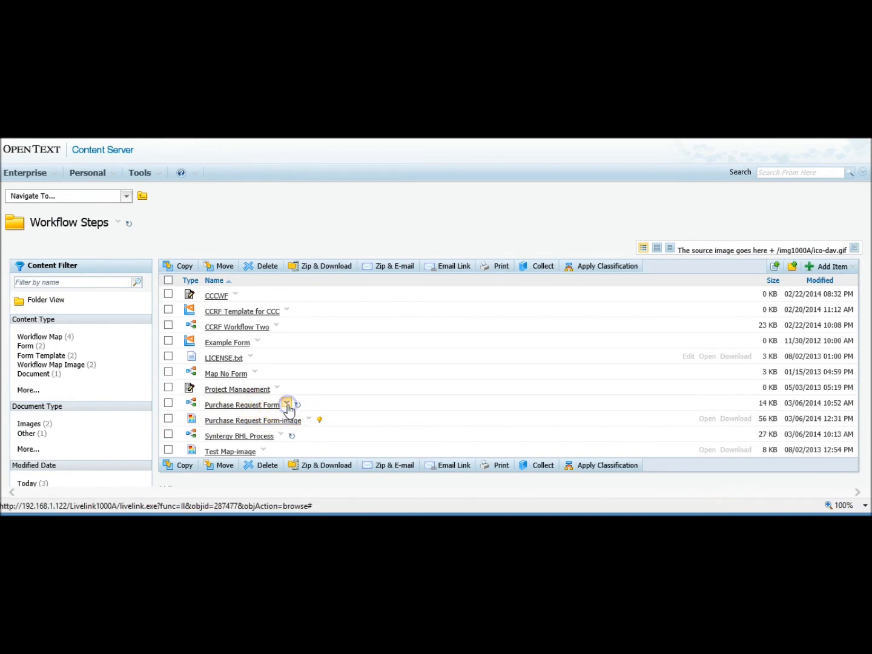
Step: Generate the Purchase Request Form-Info report with default name and location
left_click(286, 404)
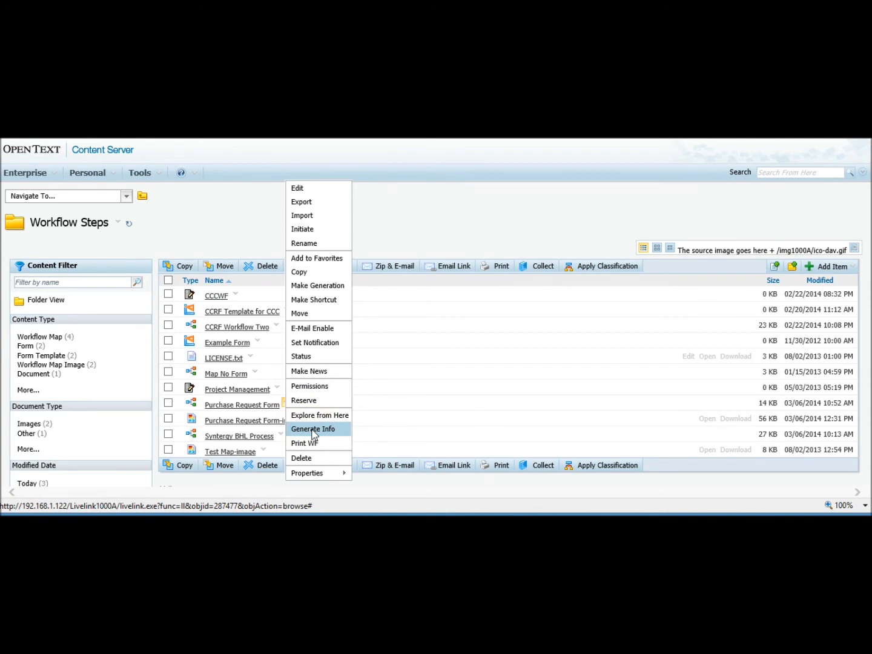
left_click(313, 429)
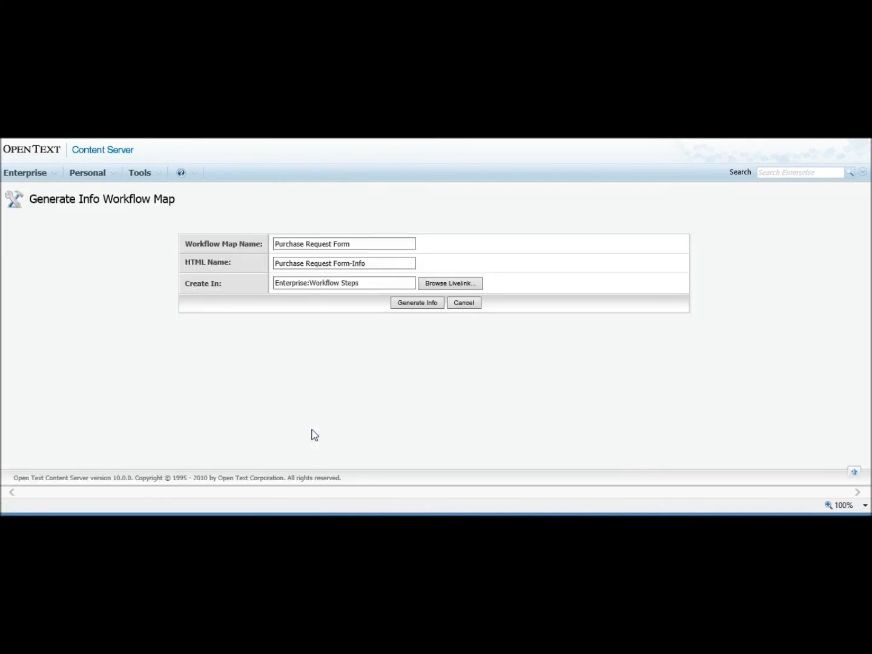
left_click(307, 263)
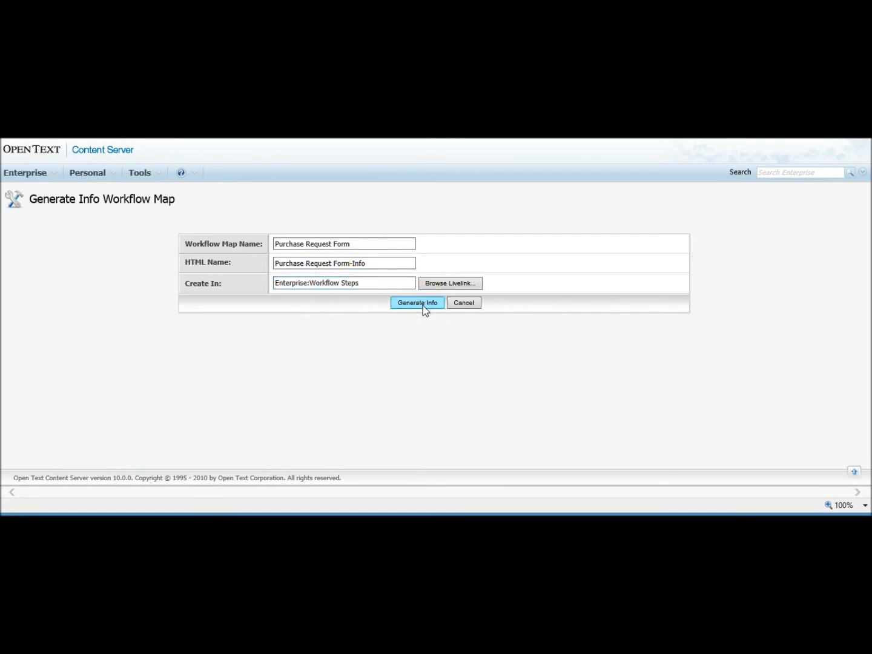
left_click(417, 303)
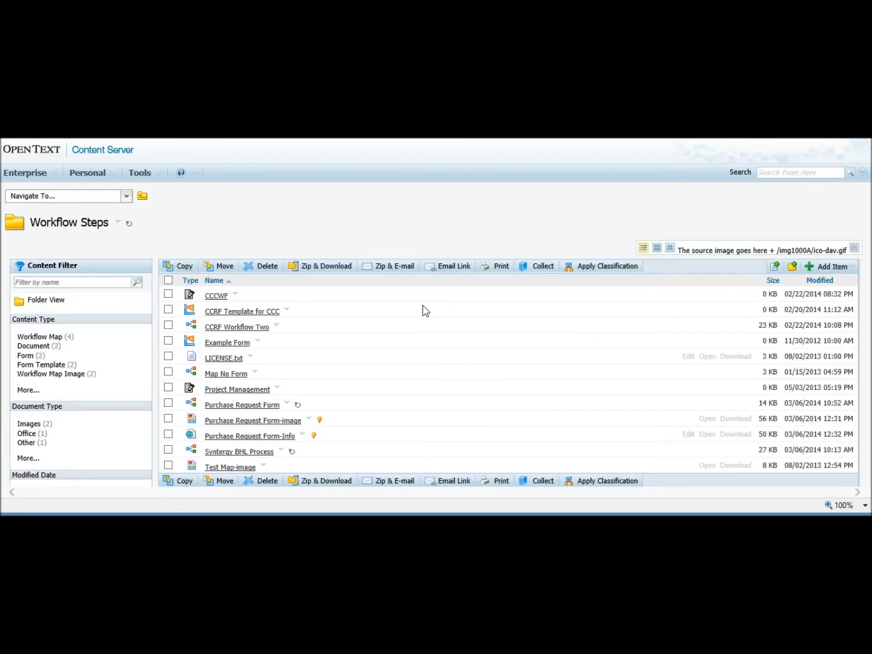
mouse_move(305, 445)
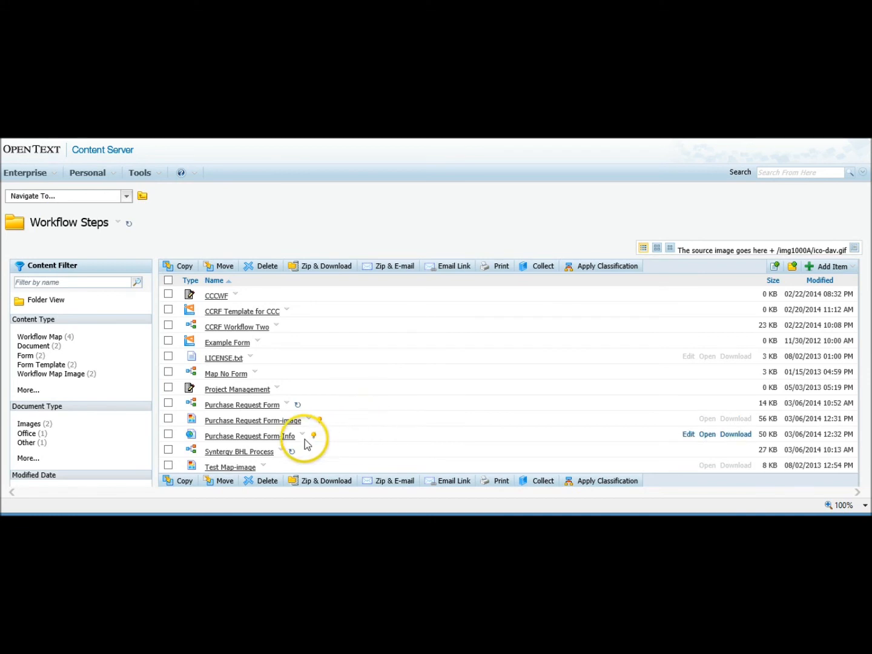
mouse_move(706, 434)
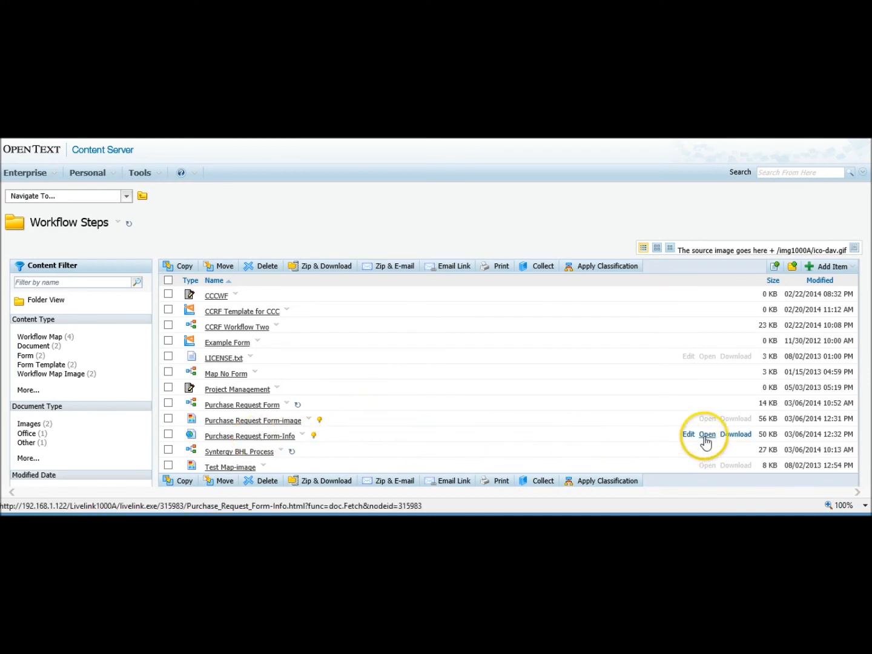
Step: Open Purchase Request Form-Info and scroll through its workflow details and step tables
left_click(706, 434)
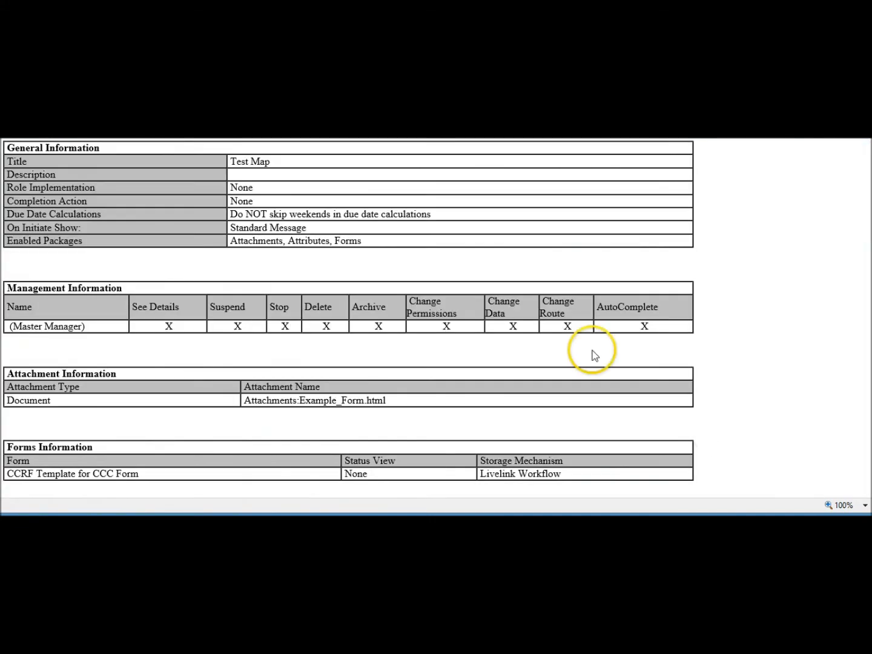
mouse_move(263, 184)
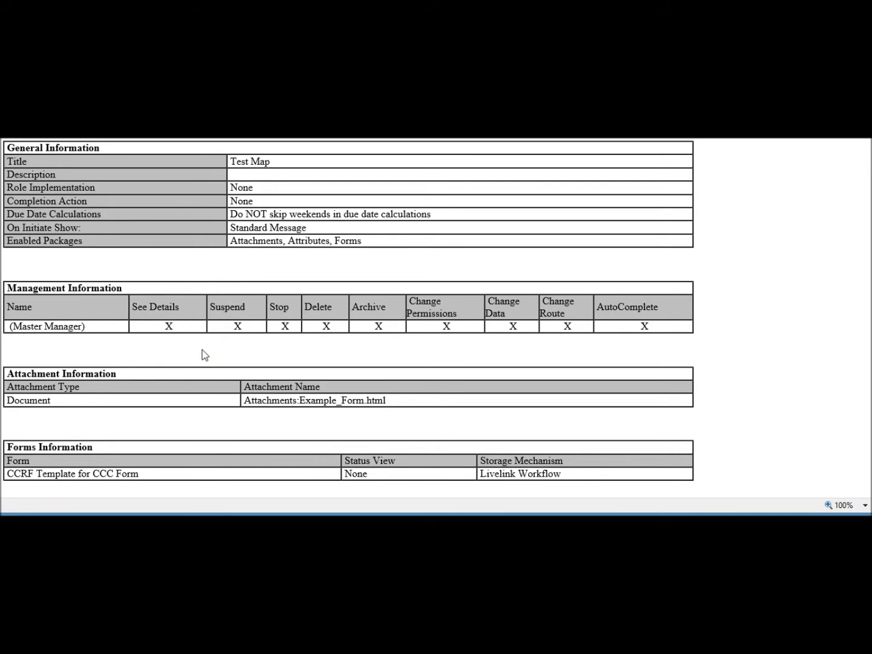
scroll("down", 3)
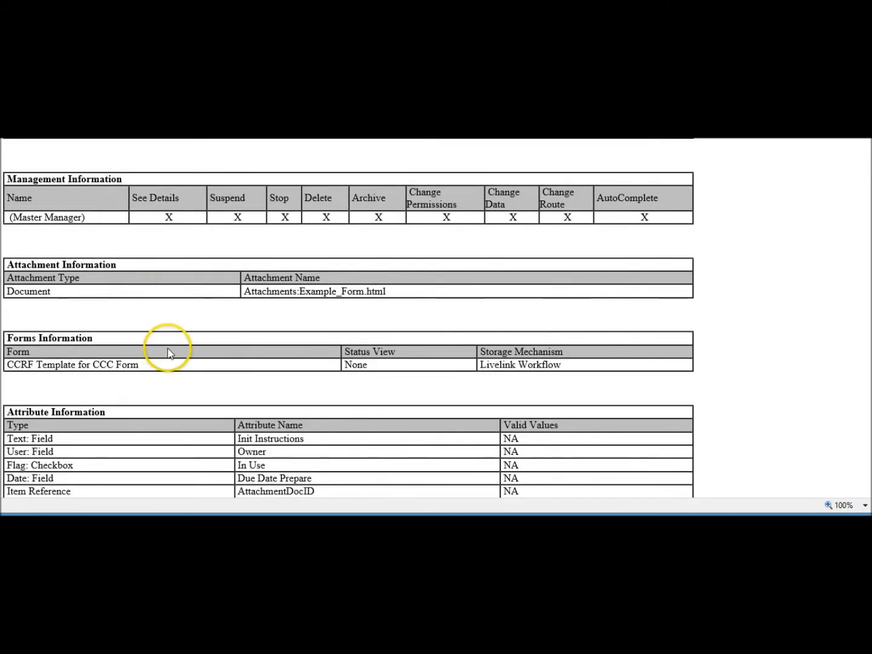
mouse_move(172, 389)
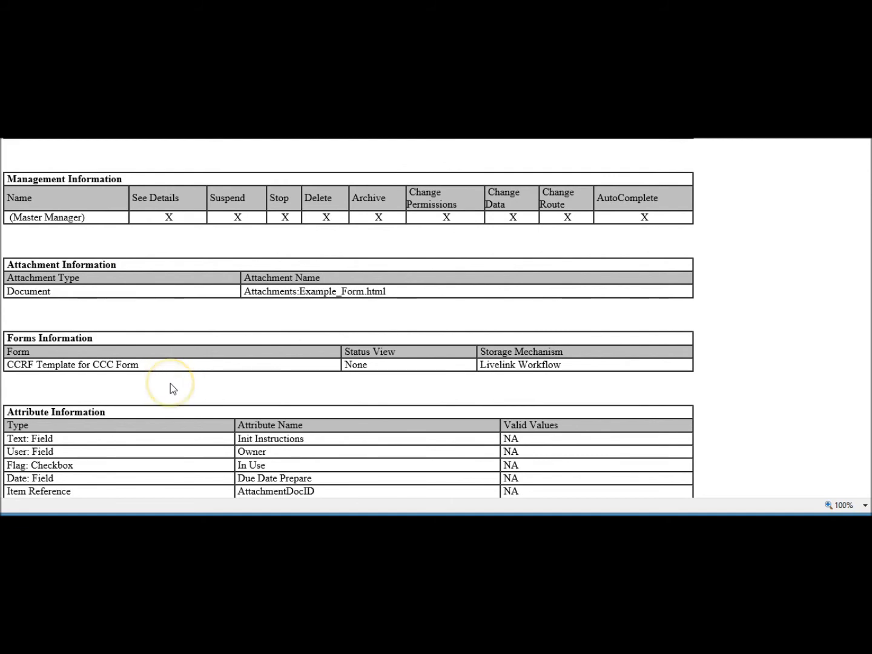
scroll("down", 3)
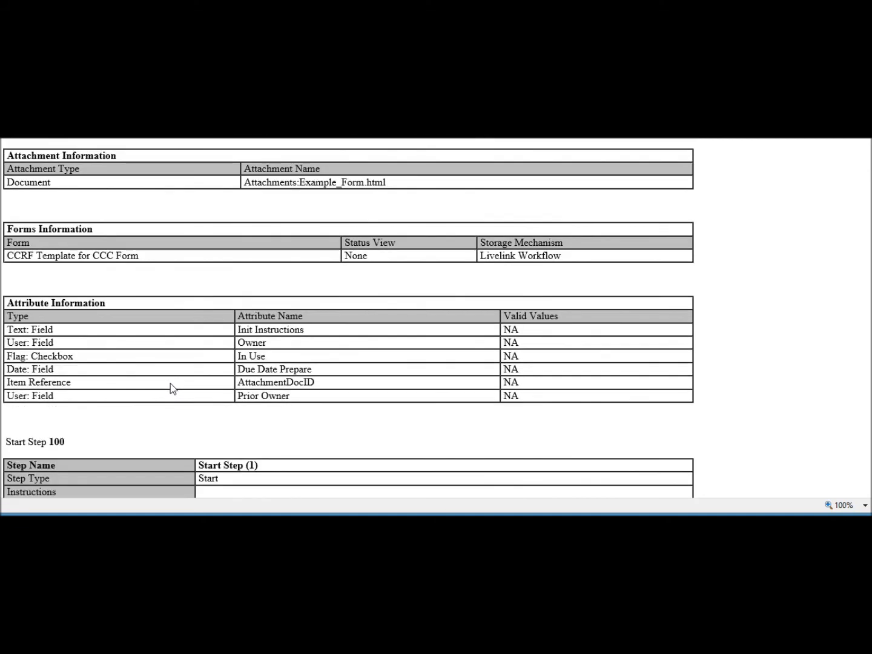
scroll("down", 3)
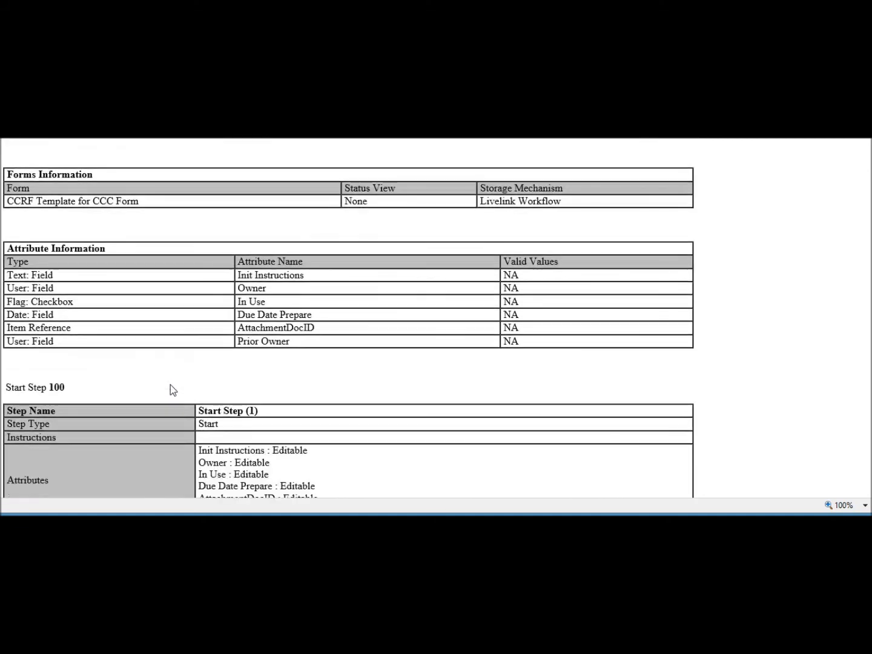
scroll("down", 3)
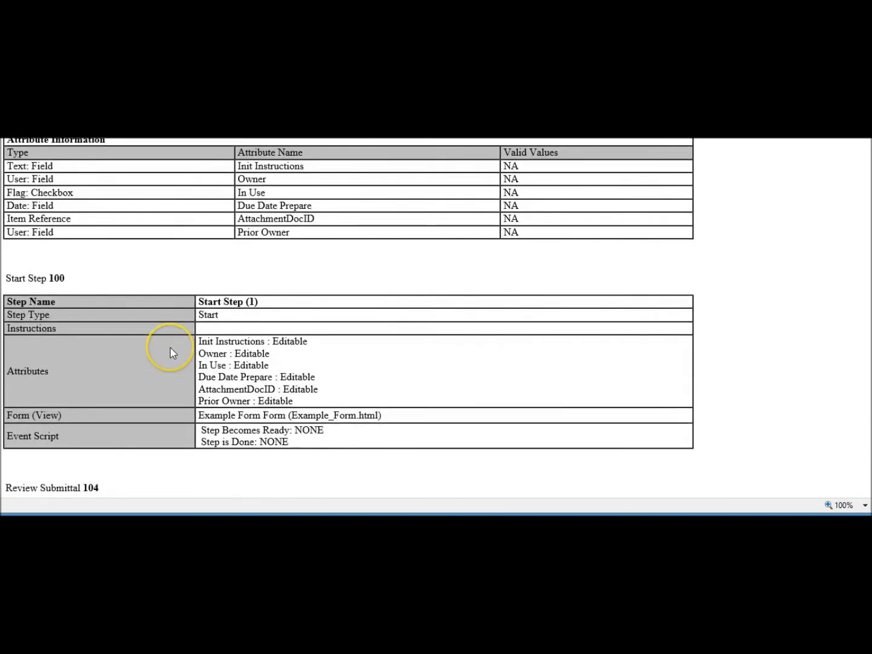
scroll("down", 3)
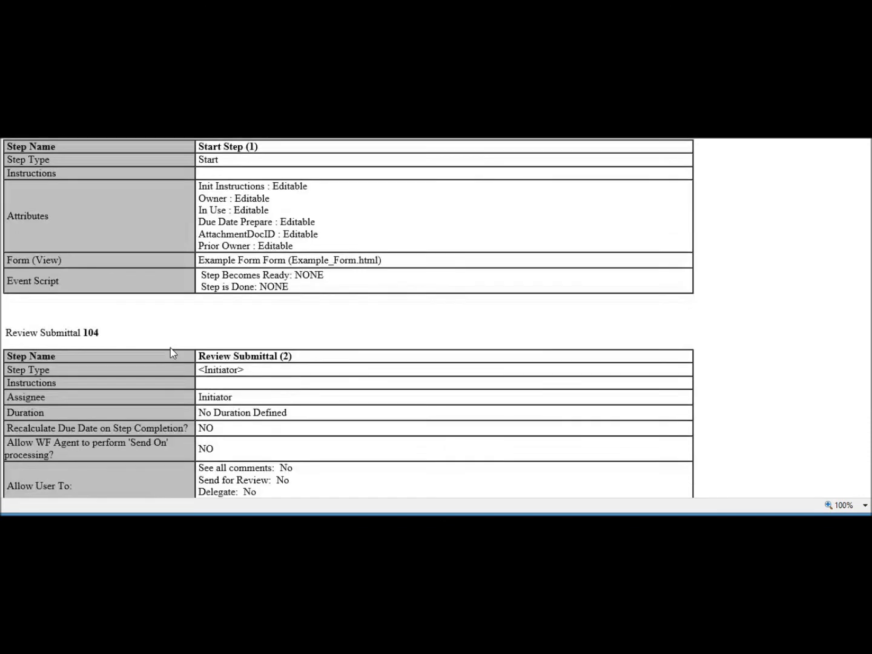
scroll("down", 3)
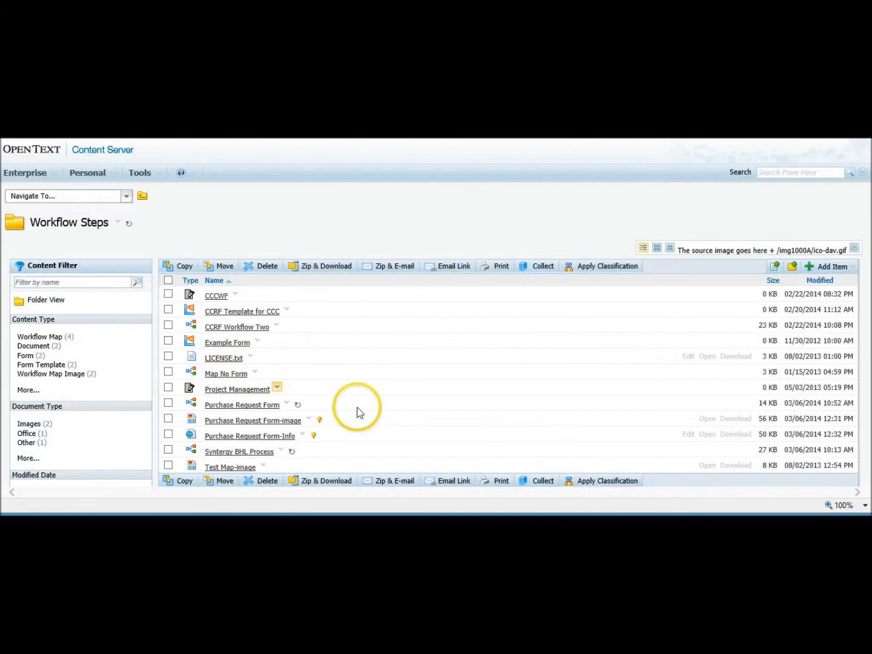
mouse_move(404, 404)
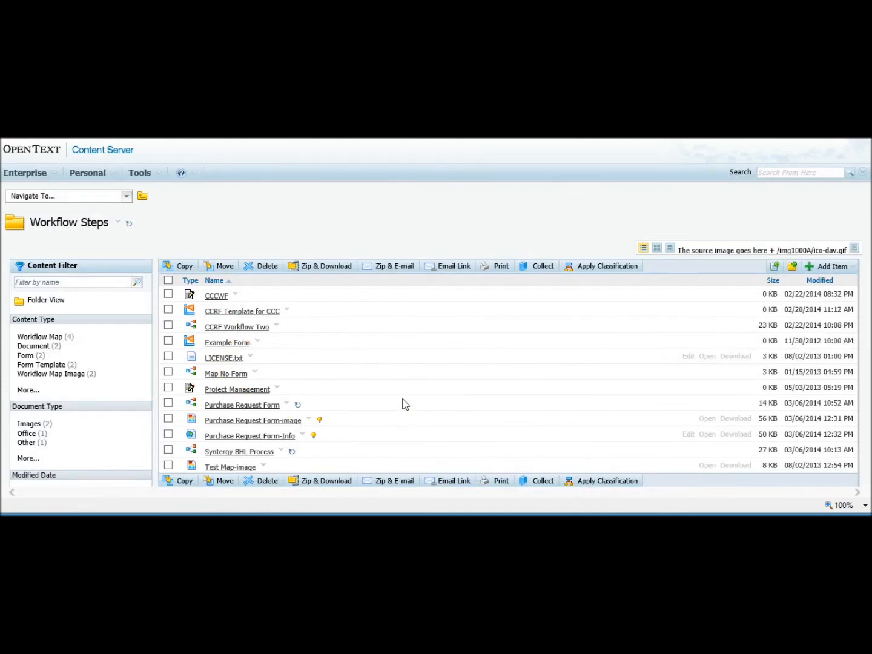